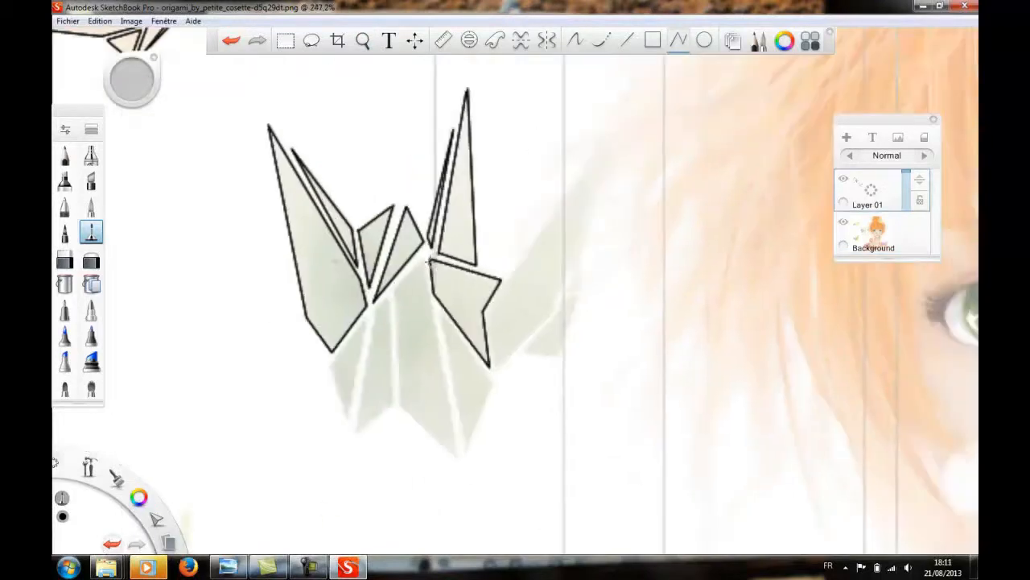
- Switch from the origami crane file to the bearded-man portrait with its traced sketch layers
left_click(360, 40)
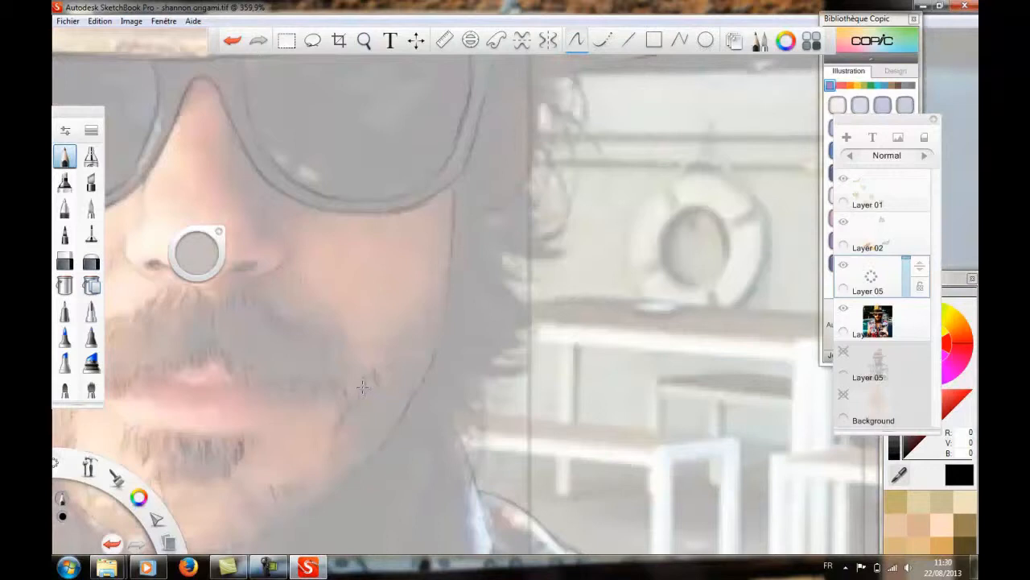
- Fill the hat brim warm yellow and the sunglasses lenses dark brown-black on the paint layer
left_click(364, 40)
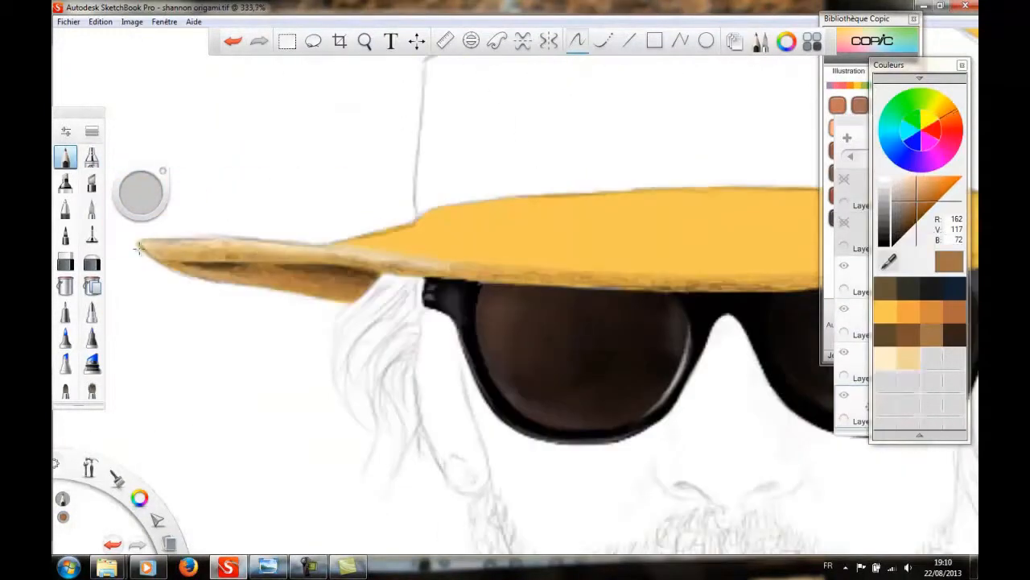
left_click(364, 42)
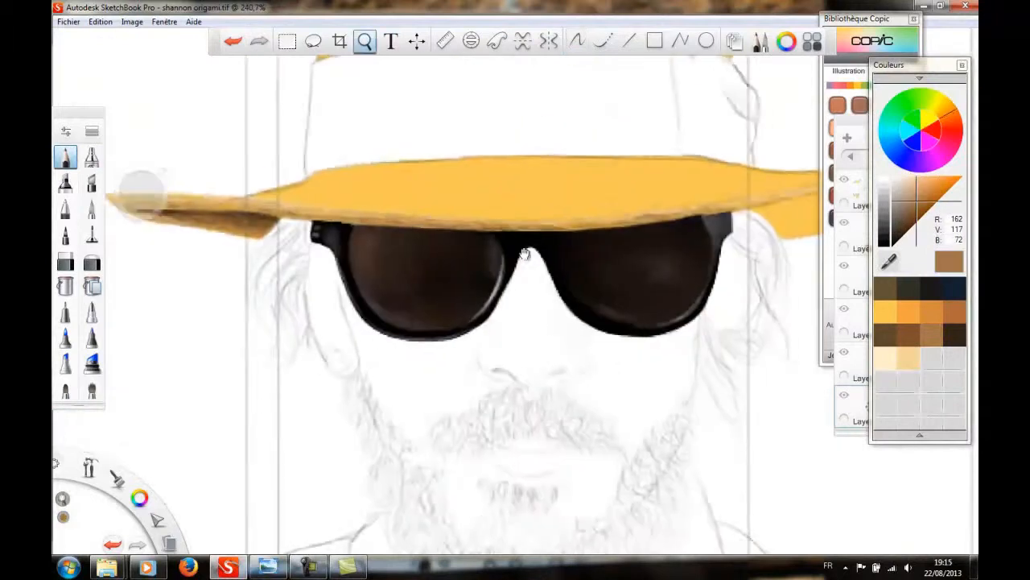